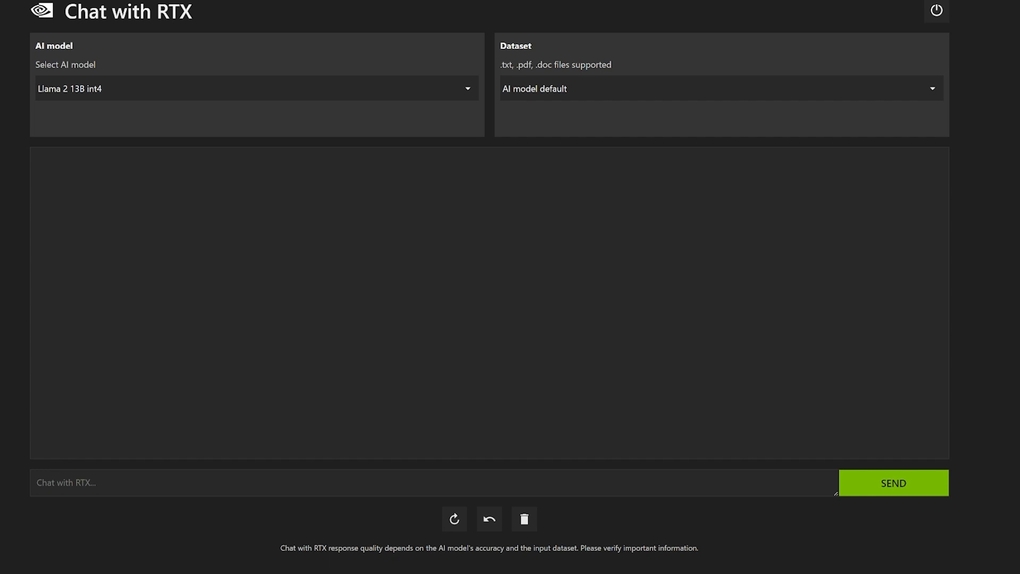
pyautogui.moveTo(112, 173)
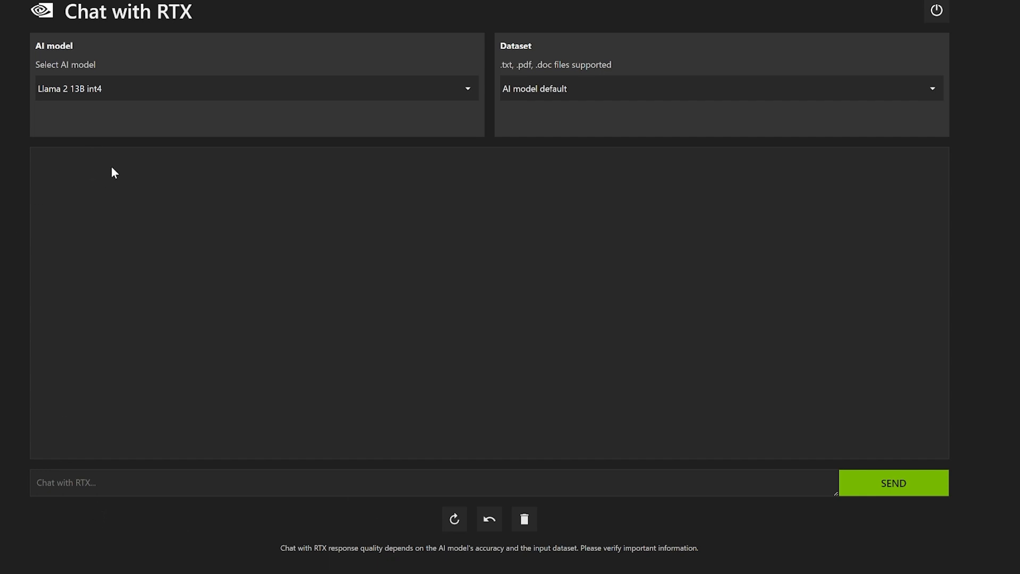
# - Ask Llama 2 13B int4 'hey what model is this' and get its reply
pyautogui.click(256, 88)
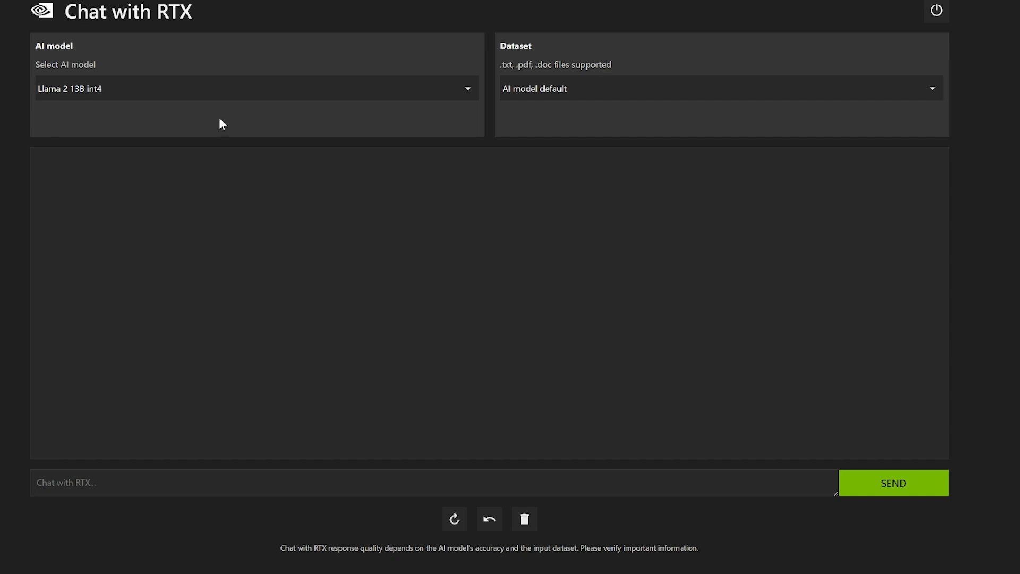
pyautogui.click(253, 89)
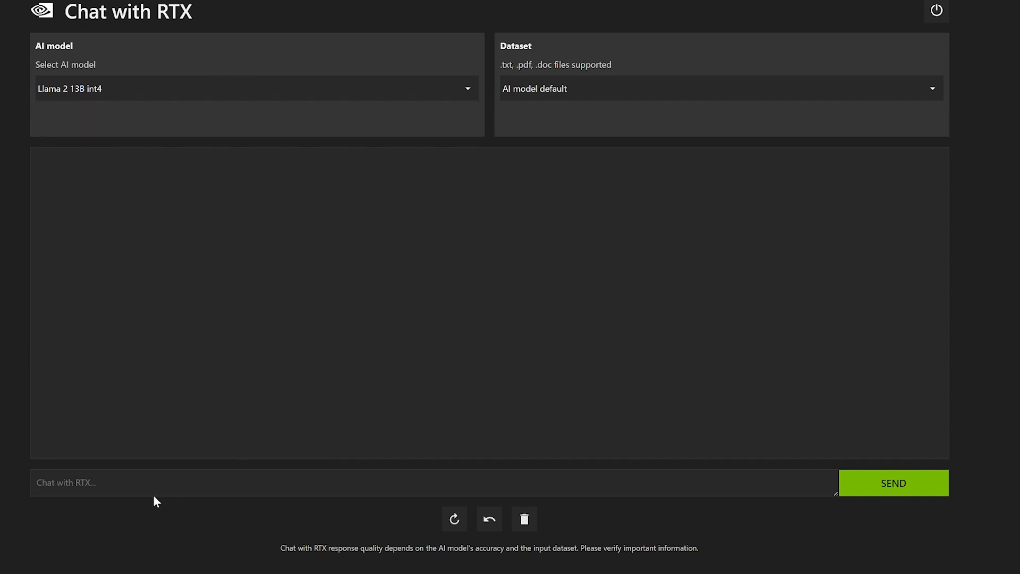
pyautogui.write('hey what model')
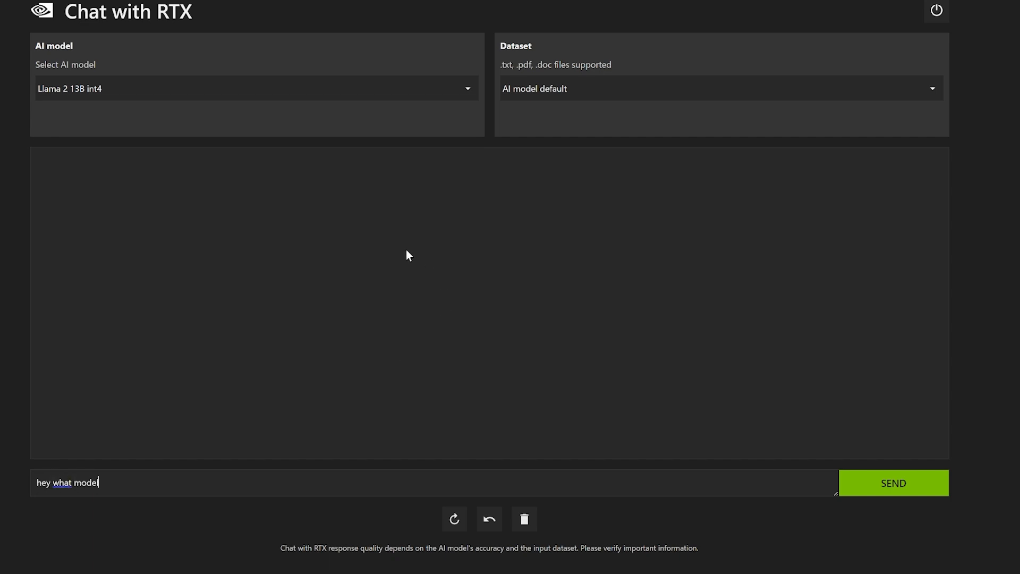
pyautogui.click(893, 483)
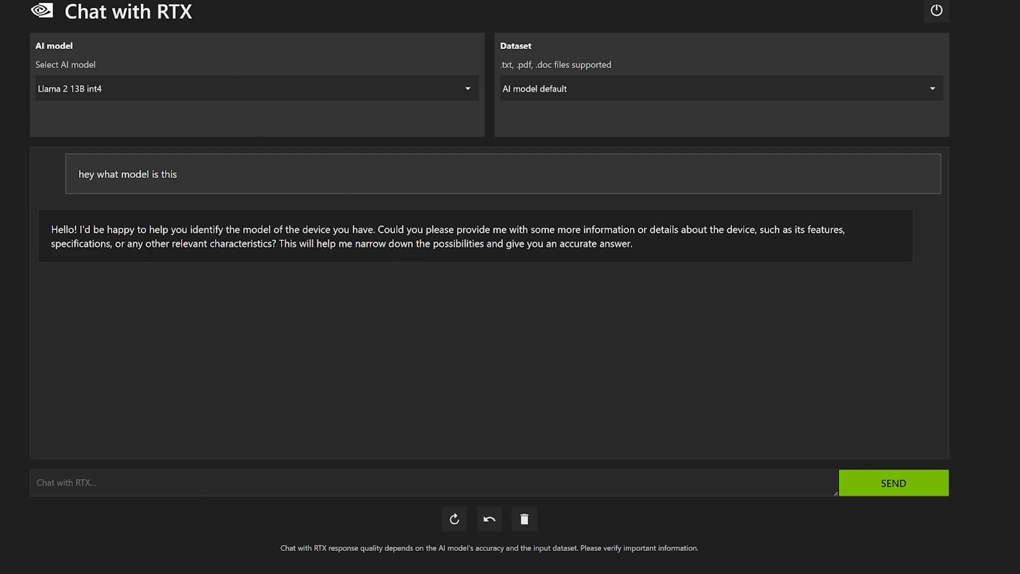
pyautogui.click(254, 89)
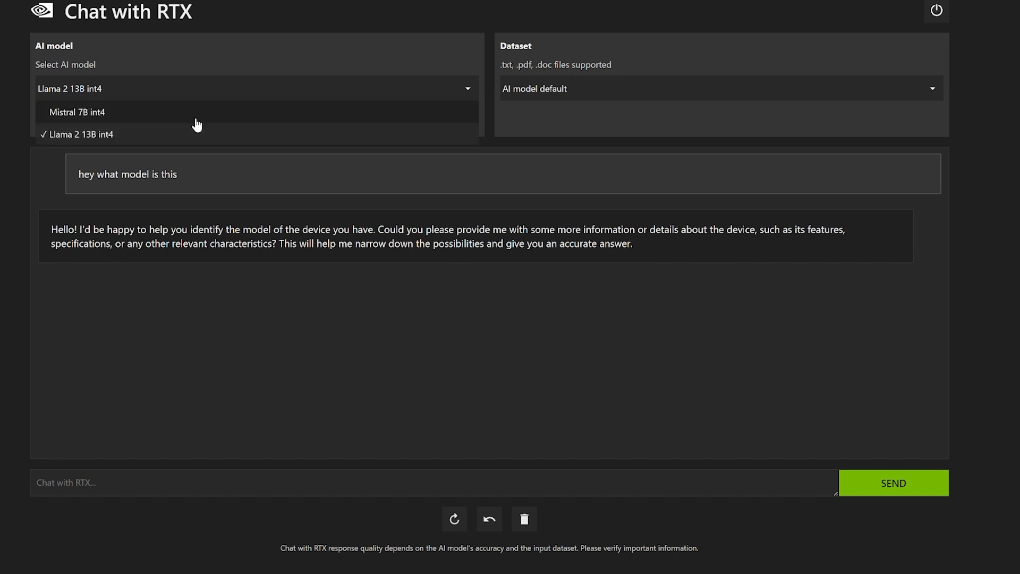
# - Select Mistral 7B int4 from the model dropdown and let it load, clearing the chat
pyautogui.click(76, 111)
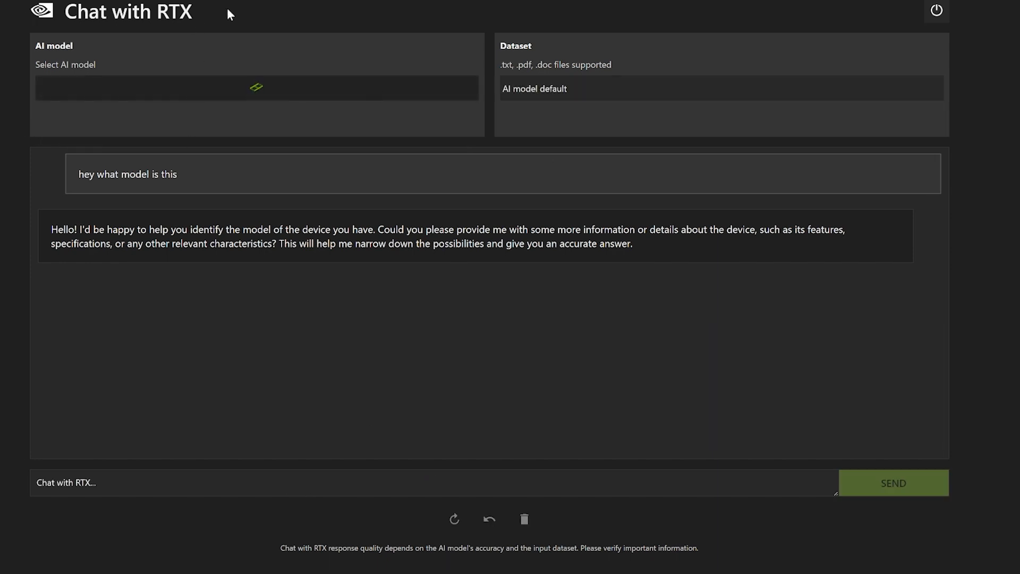
pyautogui.moveTo(232, 81)
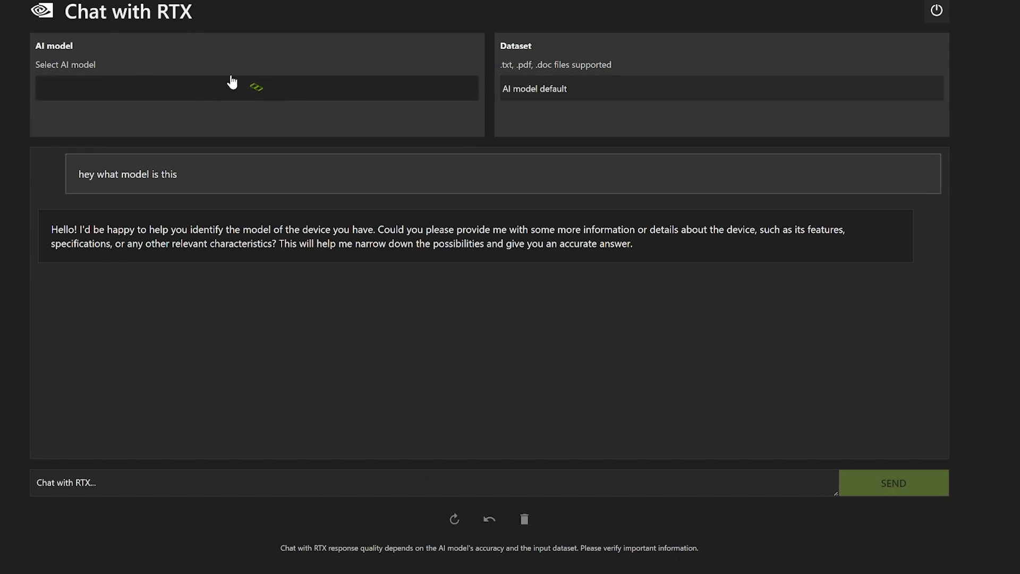
pyautogui.moveTo(318, 113)
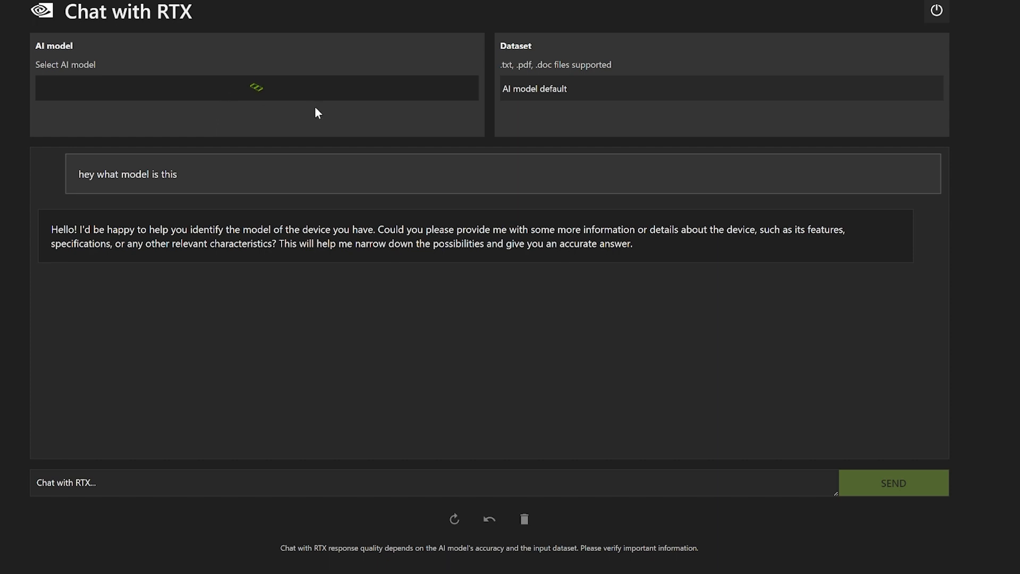
pyautogui.moveTo(299, 109)
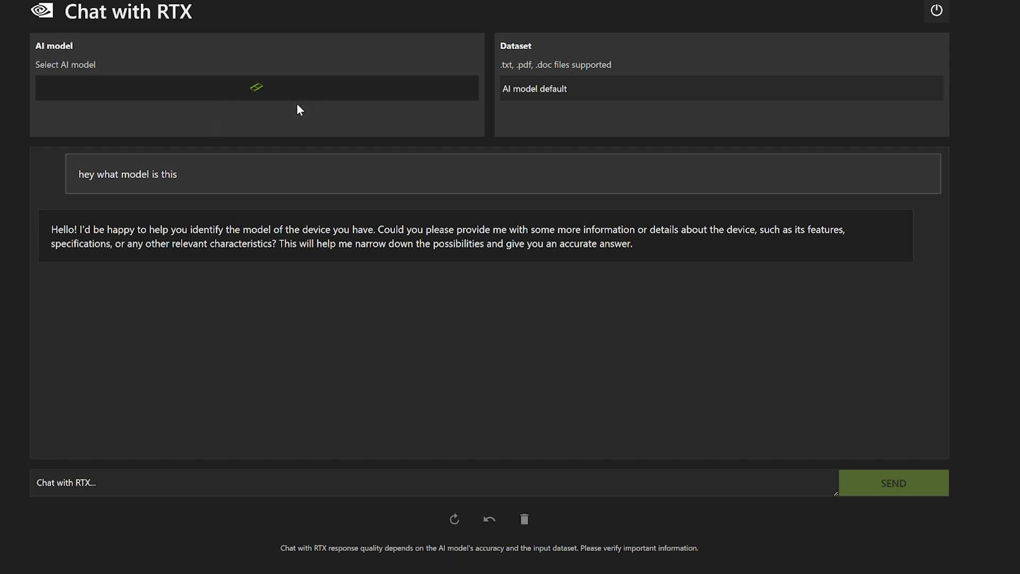
pyautogui.moveTo(246, 91)
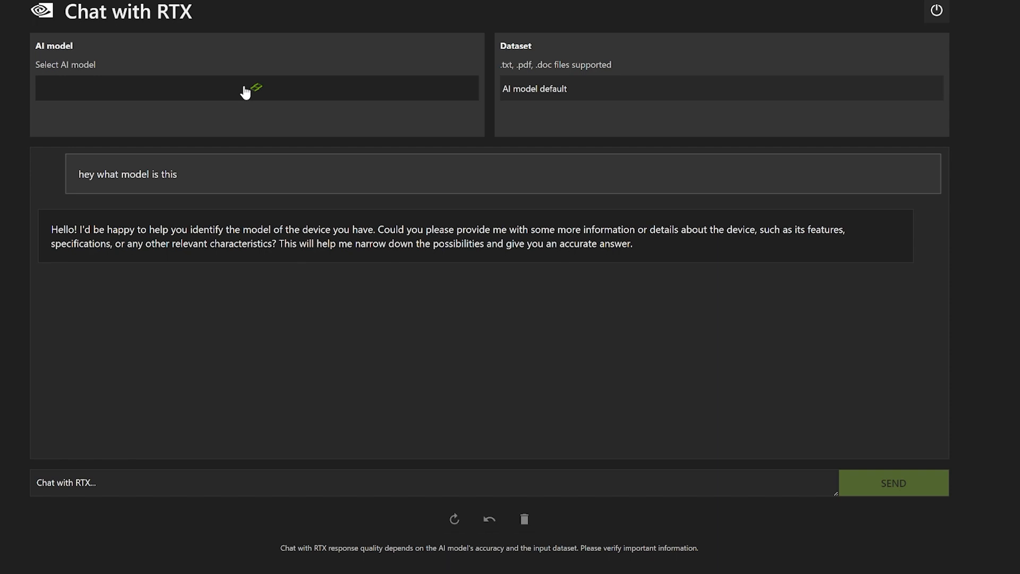
pyautogui.moveTo(319, 304)
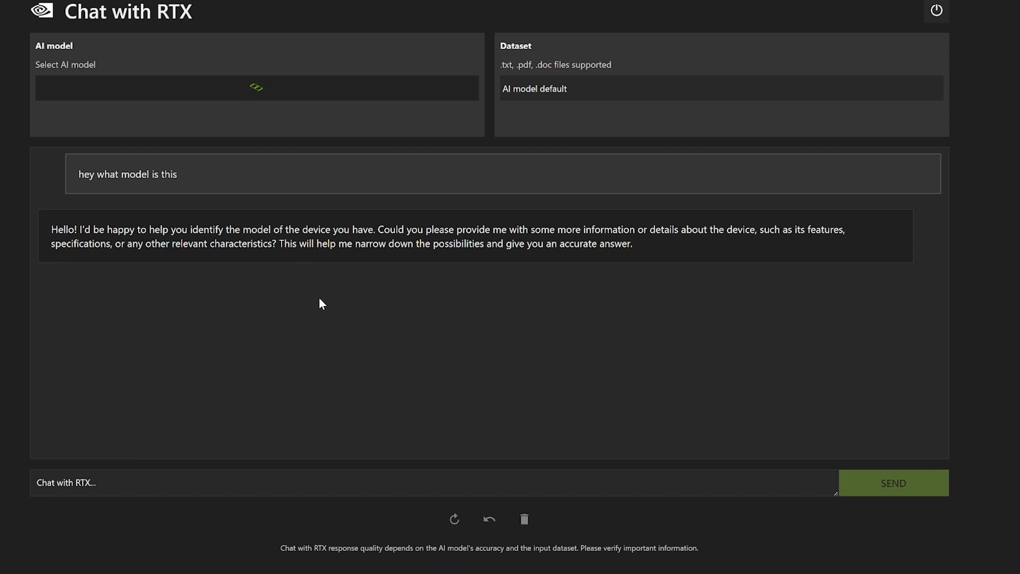
pyautogui.click(524, 519)
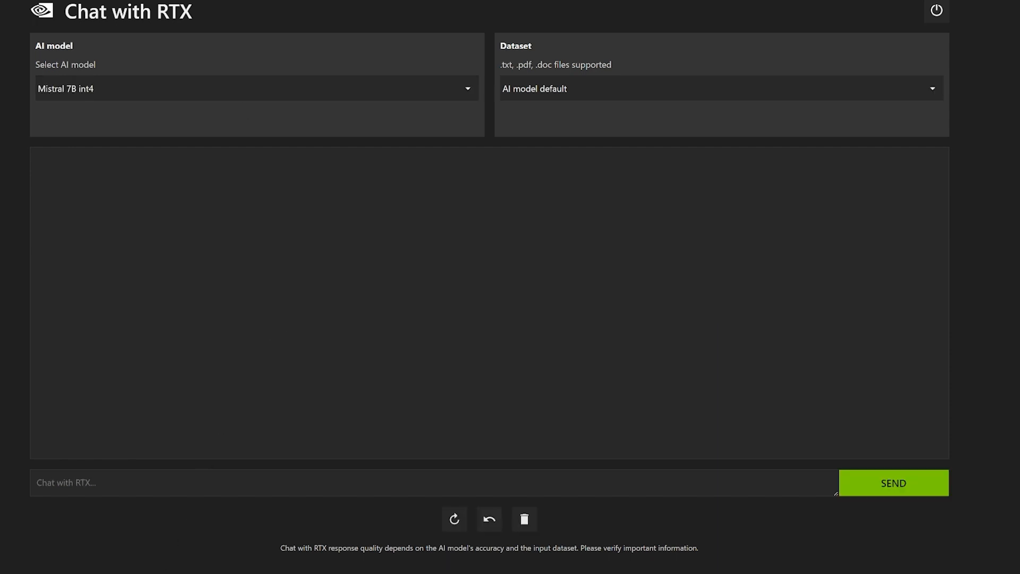
pyautogui.click(256, 88)
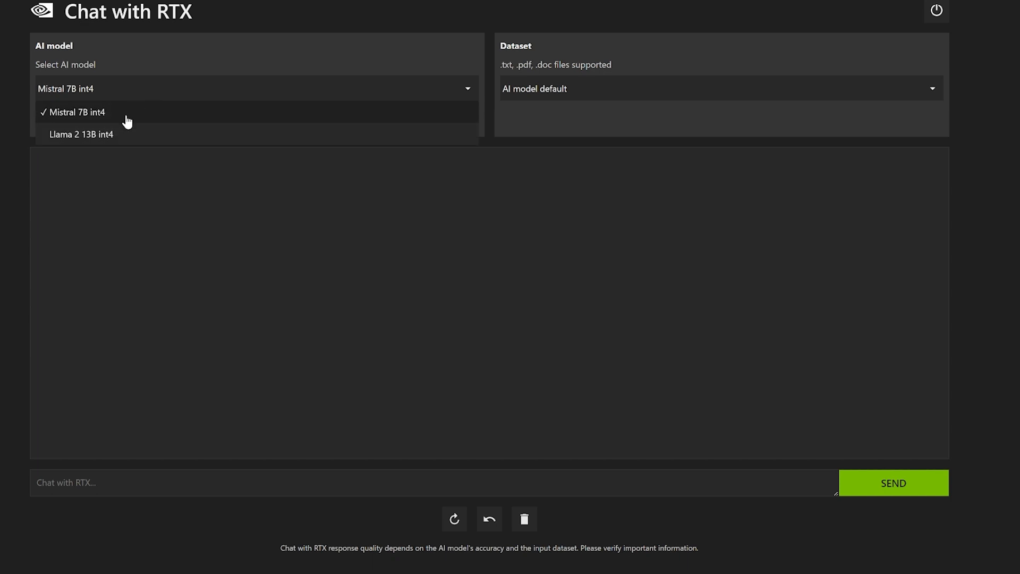
pyautogui.click(78, 113)
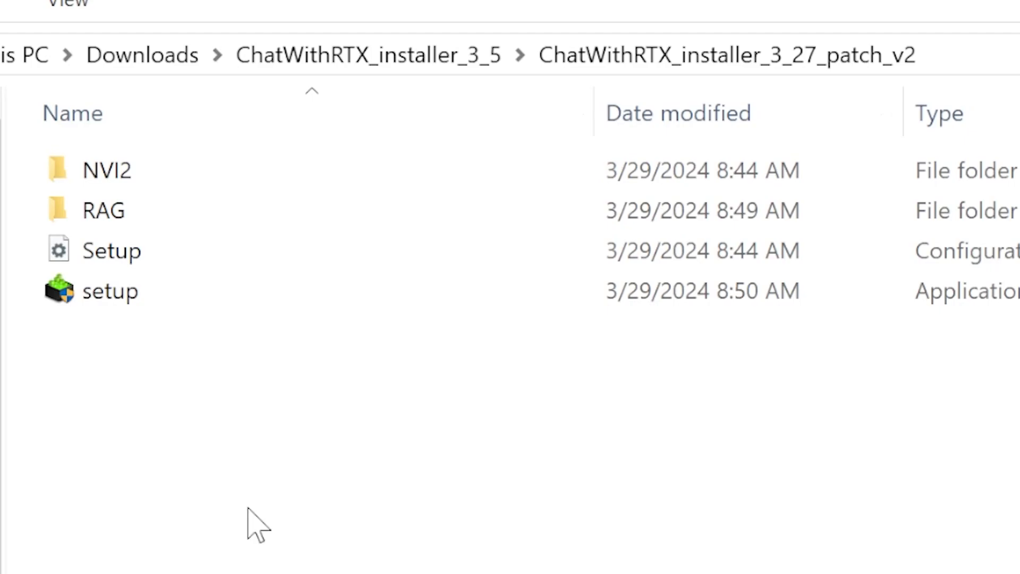
# - Open the RAG folder and the Llama2 13B INT4 config file in the code editor
pyautogui.doubleClick(102, 211)
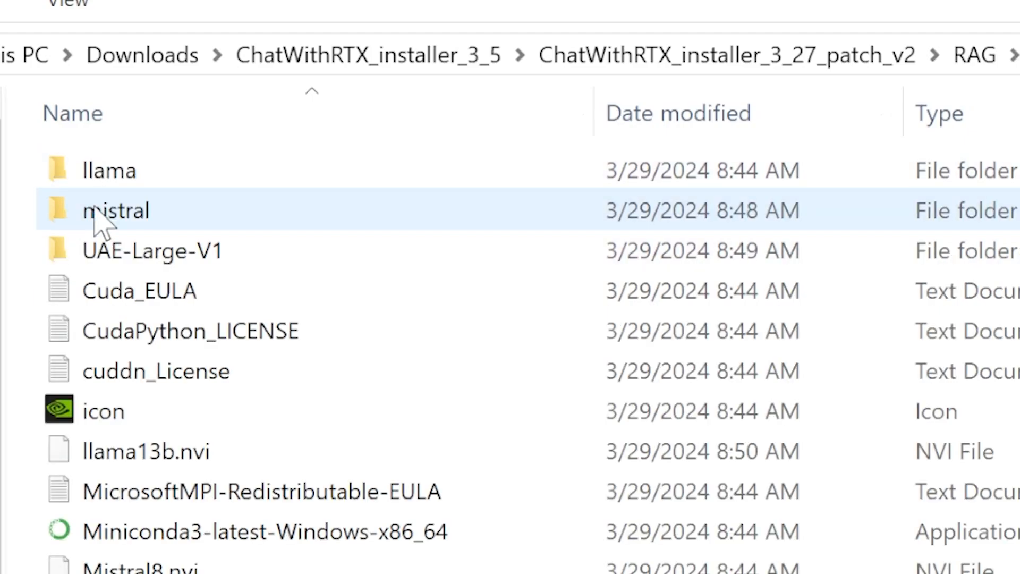
pyautogui.click(190, 330)
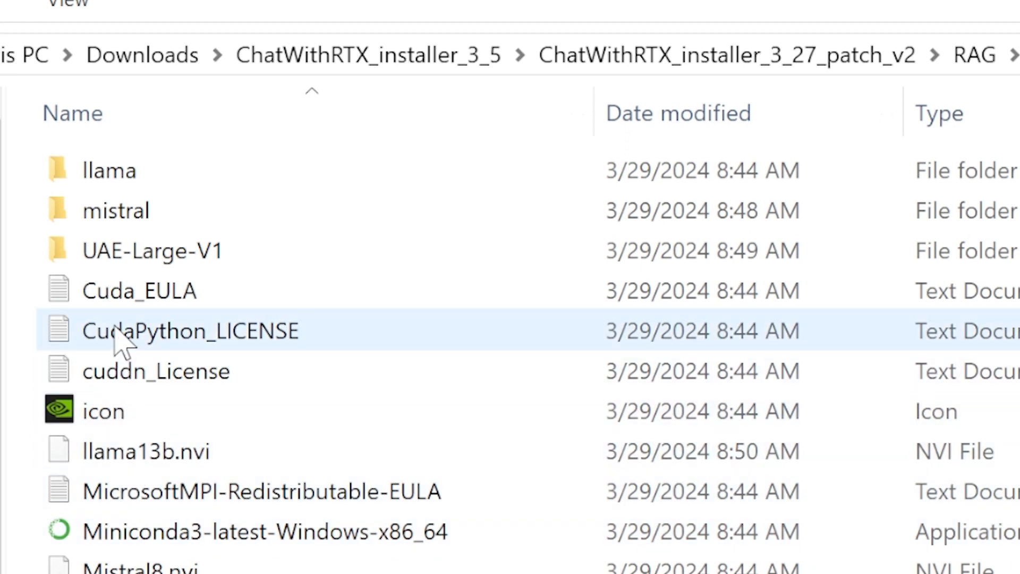
pyautogui.click(146, 451)
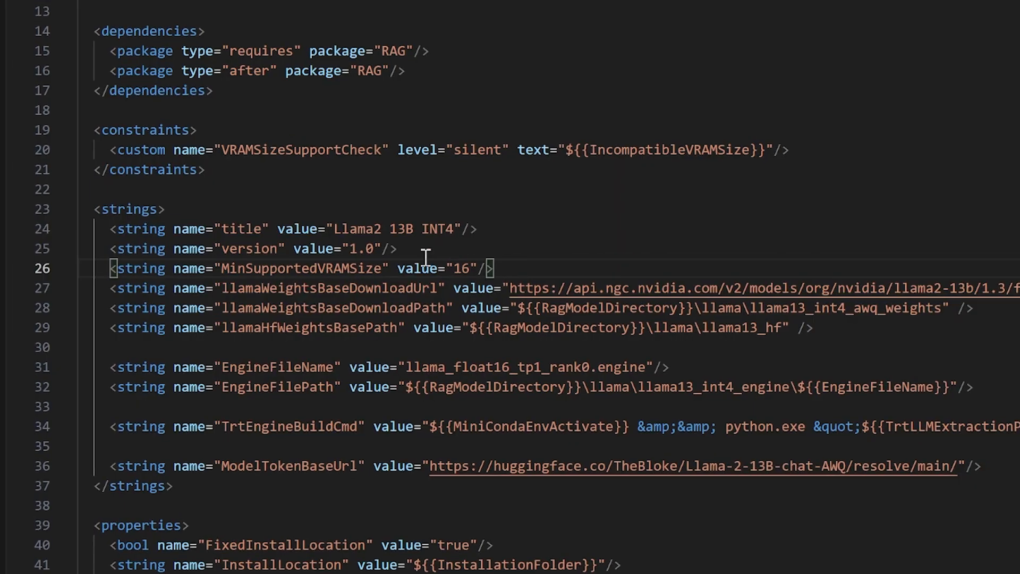
# - Replace MinSupportedVRAMSize 16 with 7 in llama13b.nvi
pyautogui.press('Backspace')
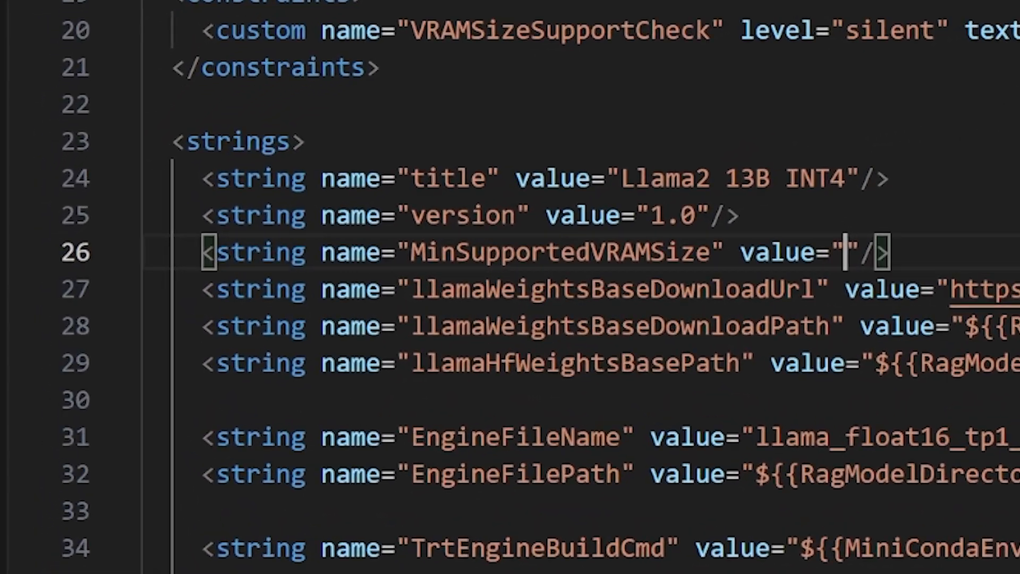
pyautogui.write('7')
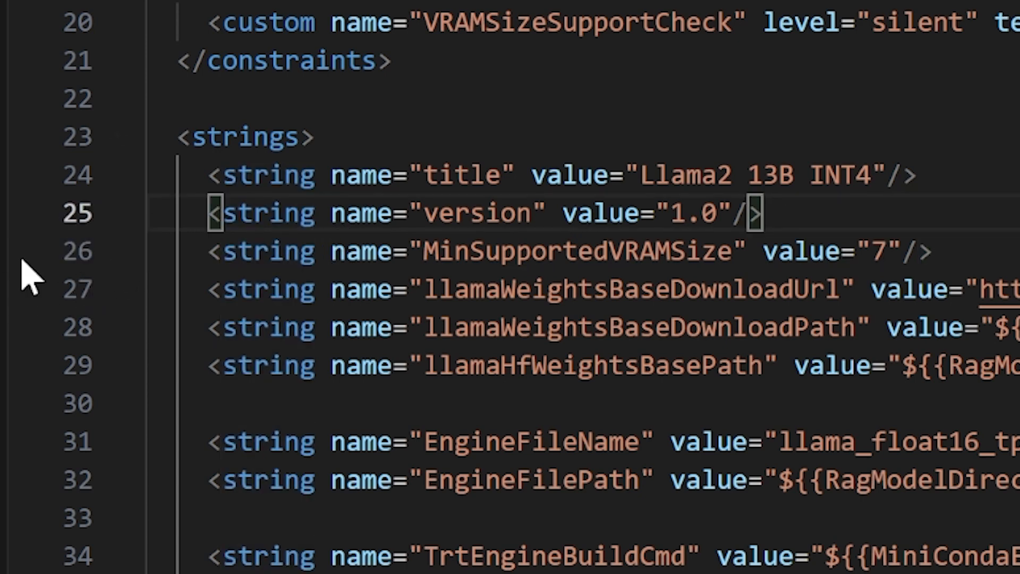
pyautogui.click(371, 251)
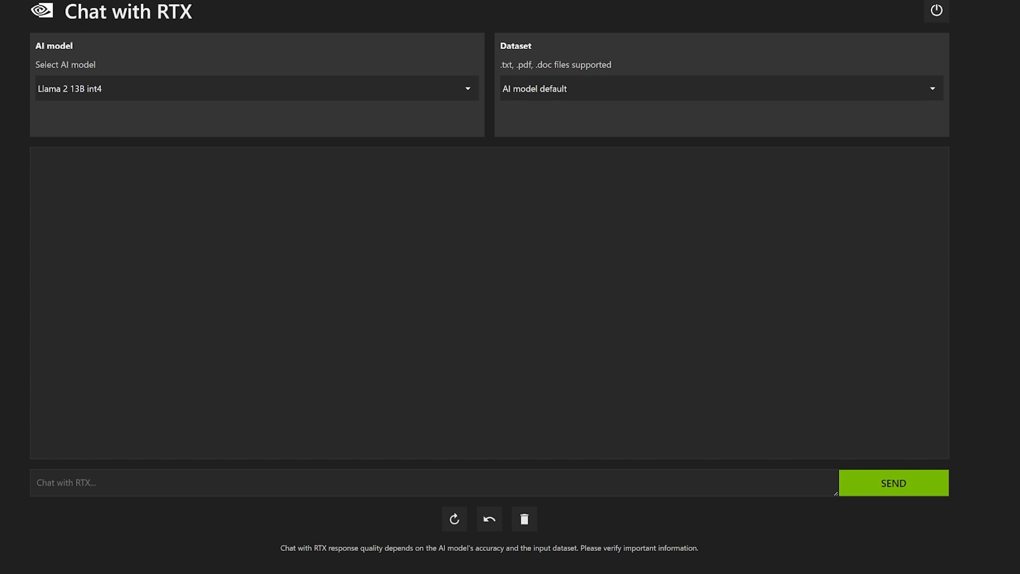
pyautogui.moveTo(467, 183)
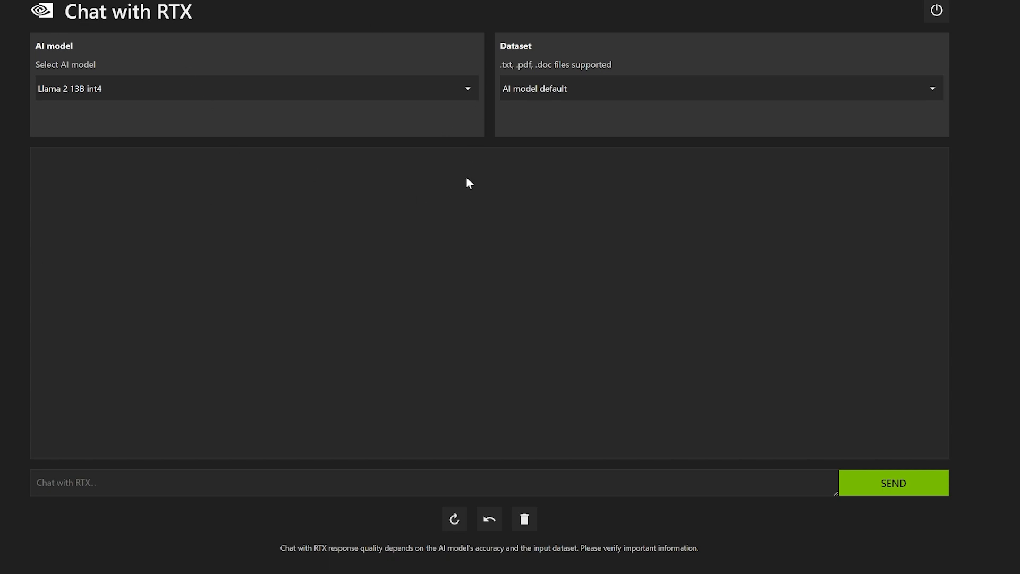
pyautogui.moveTo(495, 351)
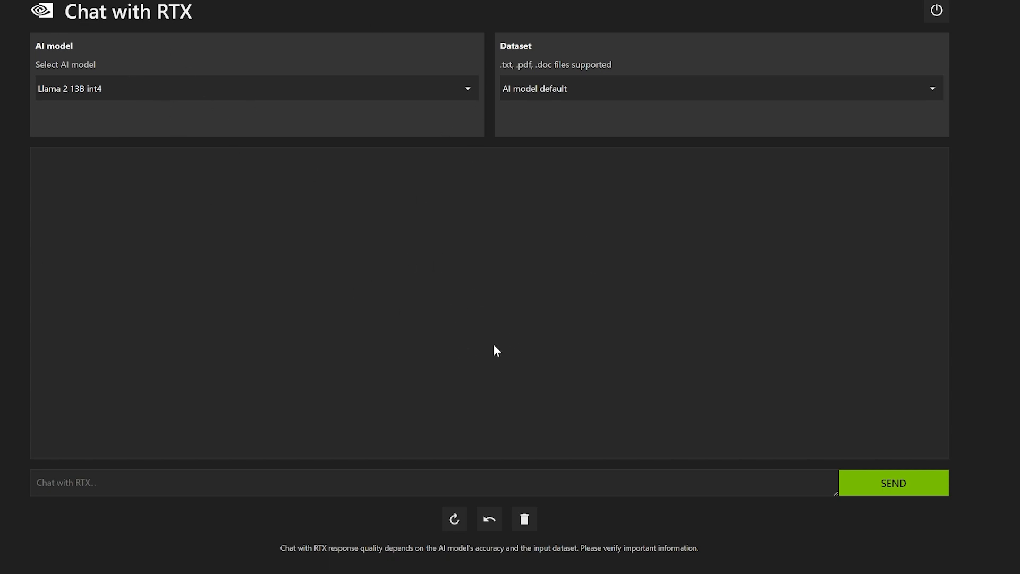
pyautogui.moveTo(523, 518)
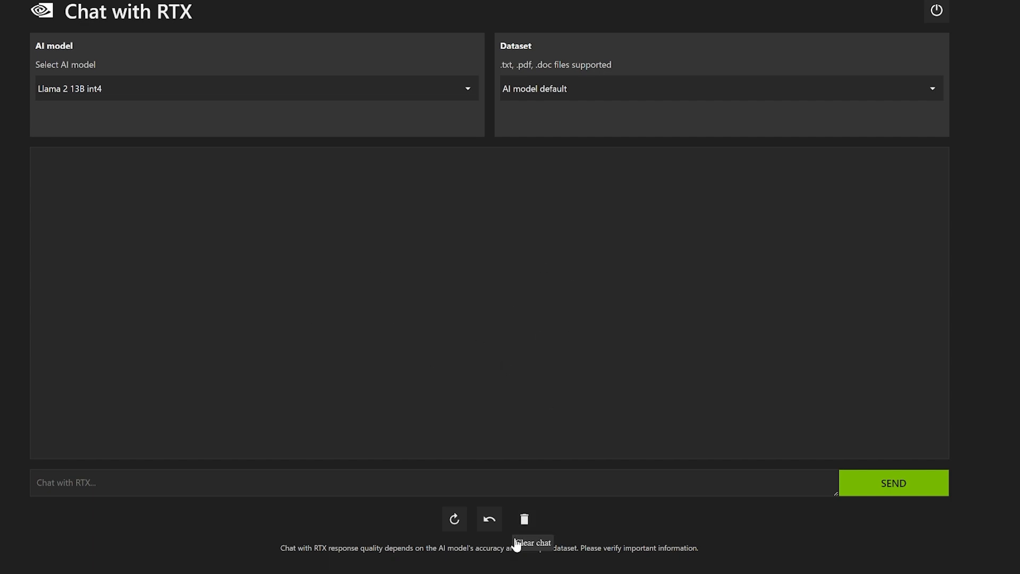